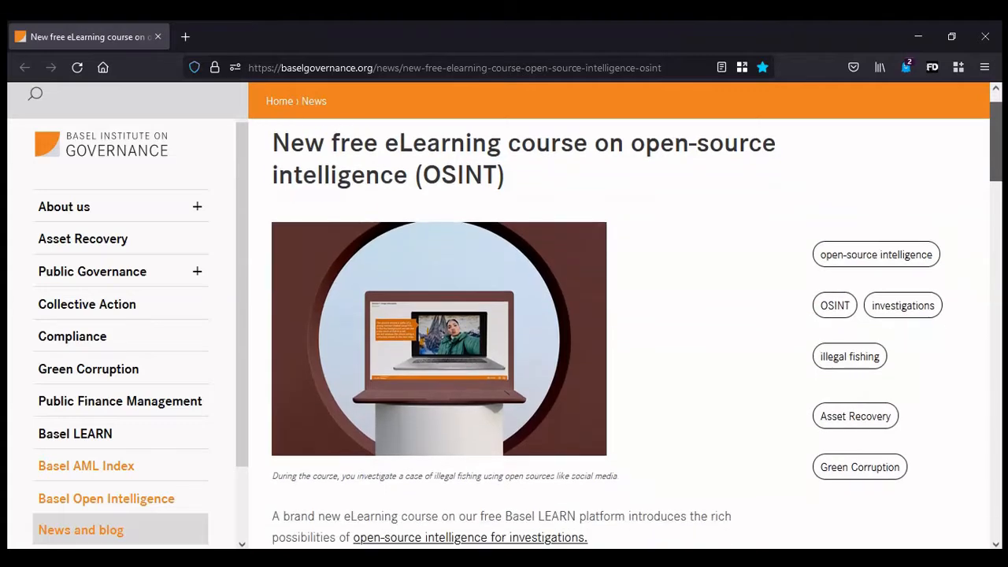
Scroll down through the news article about the free OSINT course
scroll(down, 3)
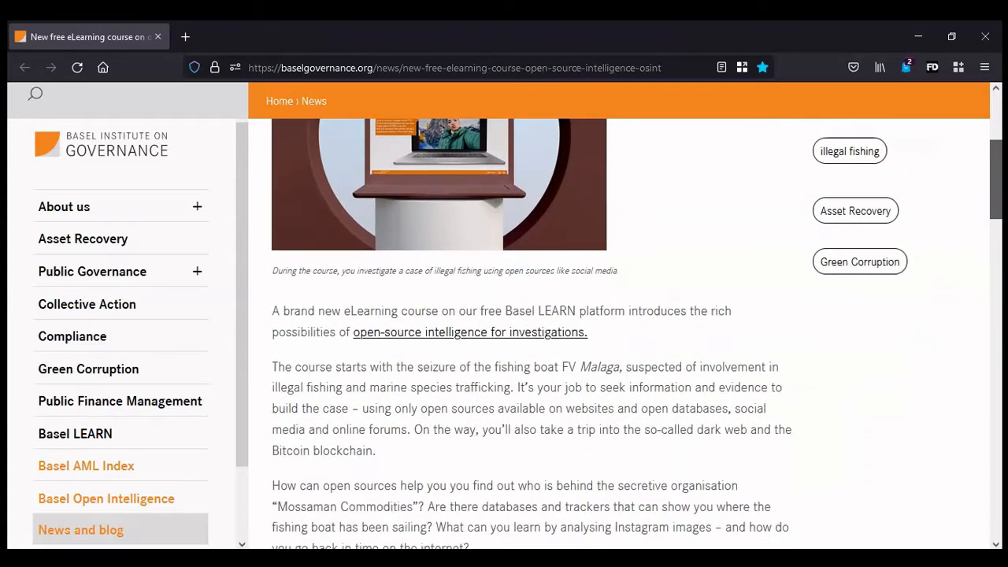
scroll(down, 3)
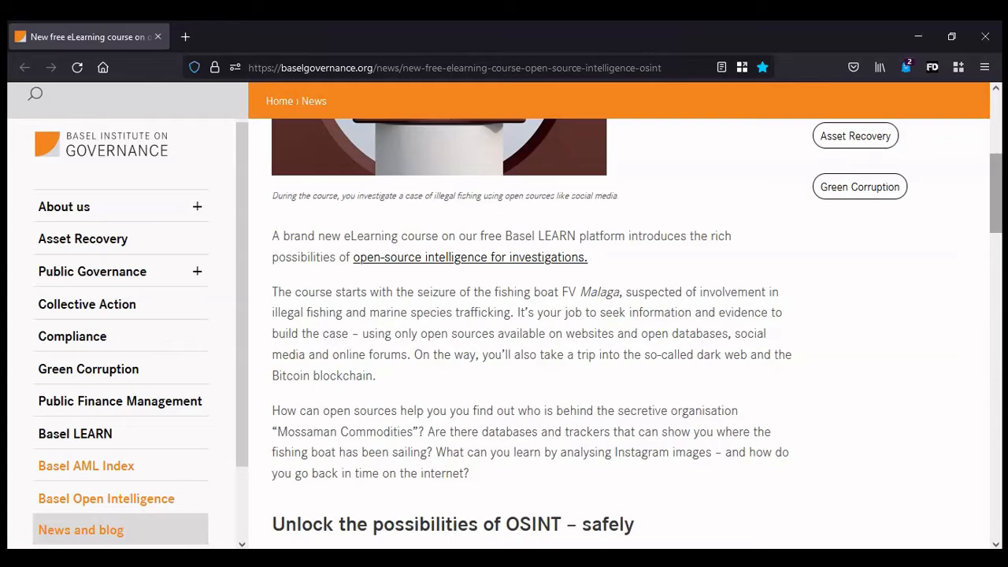
scroll(down, 3)
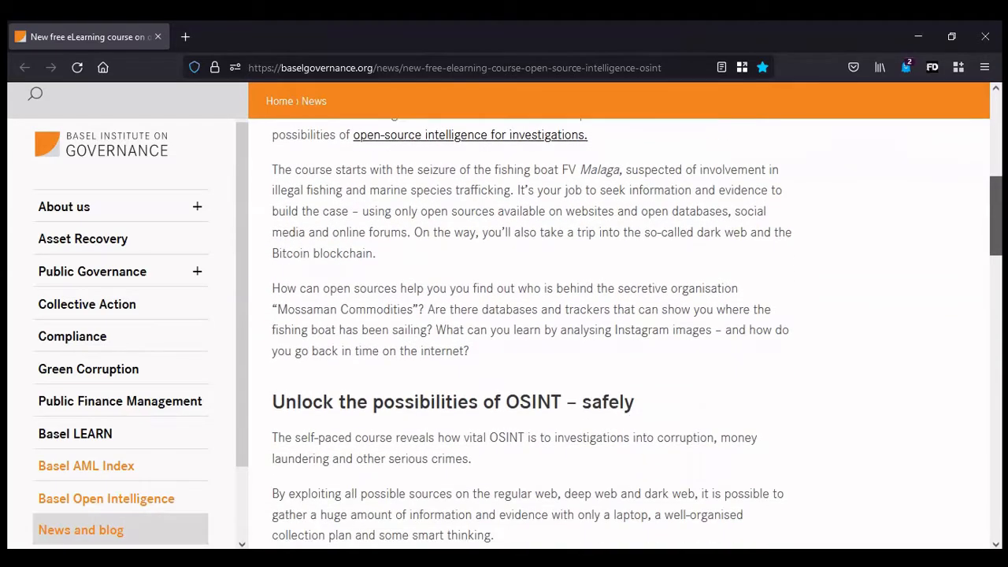
scroll(down, 3)
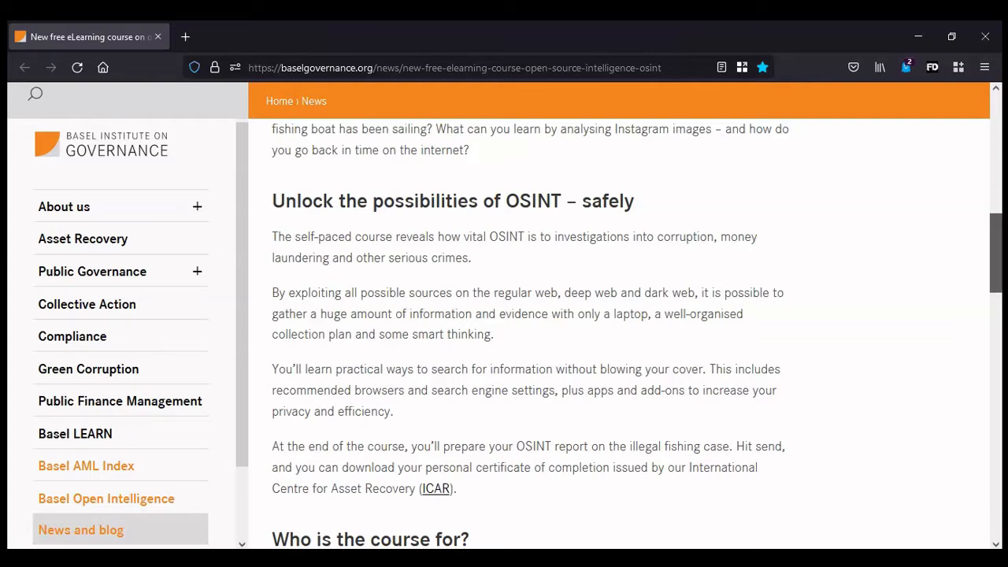
scroll(down, 3)
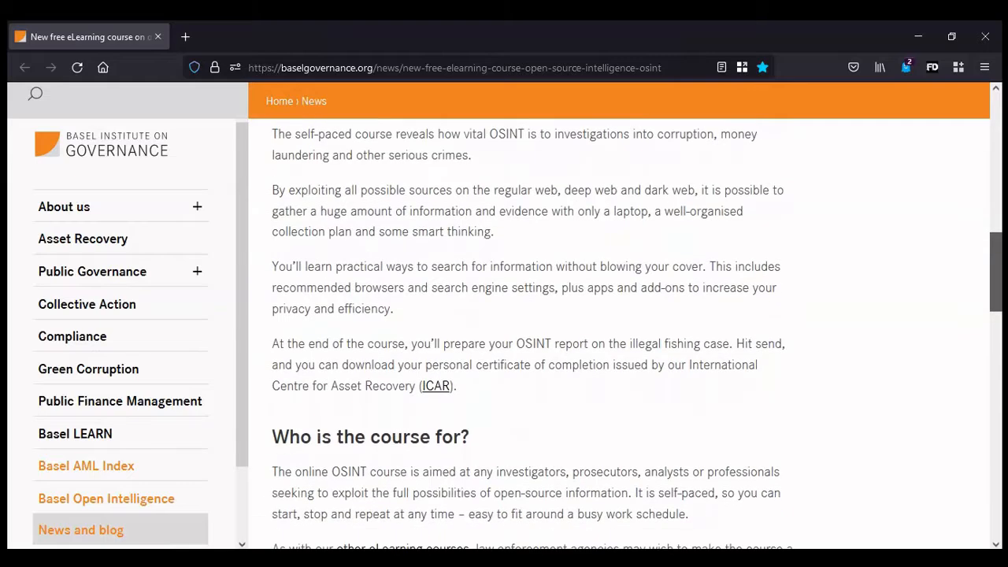
scroll(down, 3)
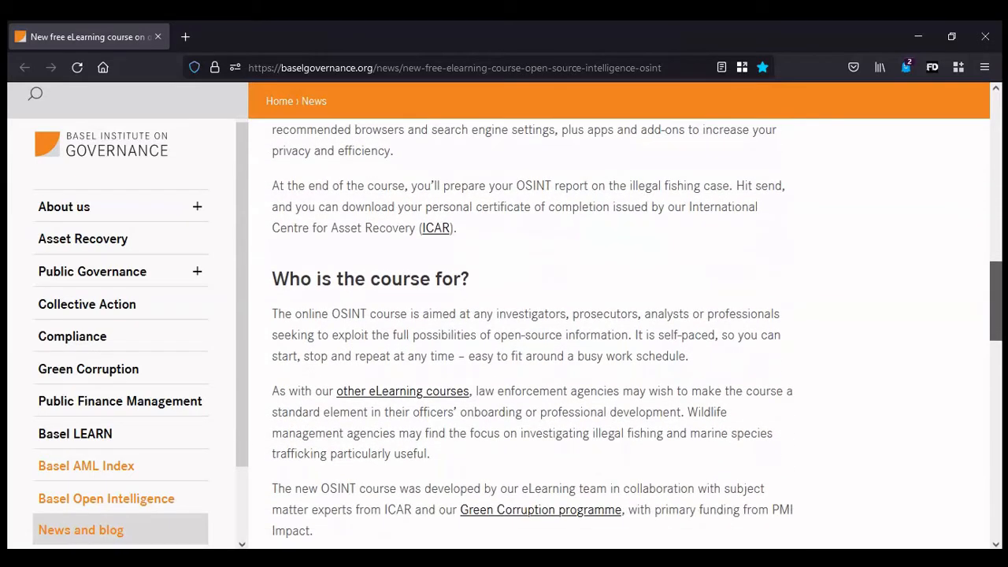
scroll(down, 3)
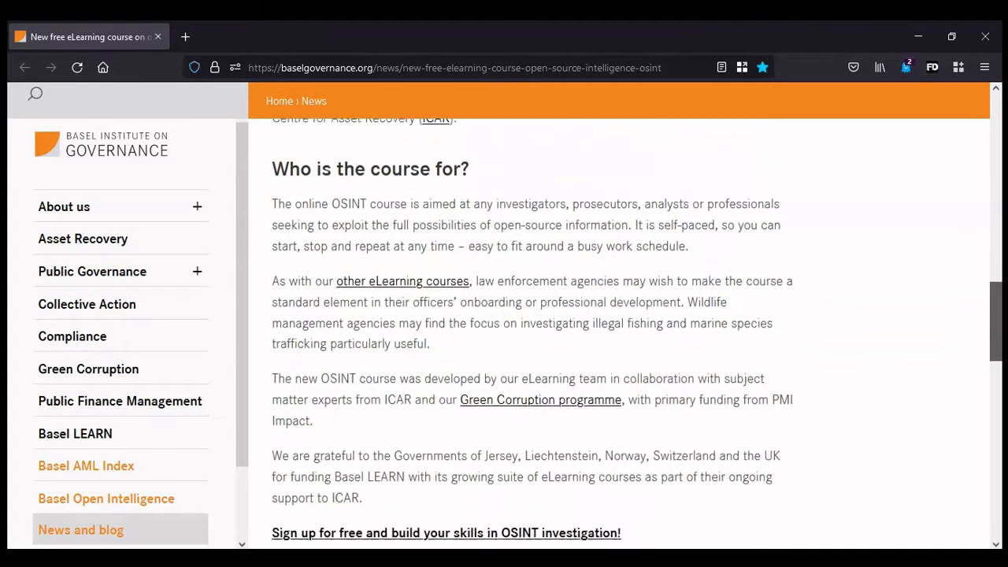
scroll(down, 3)
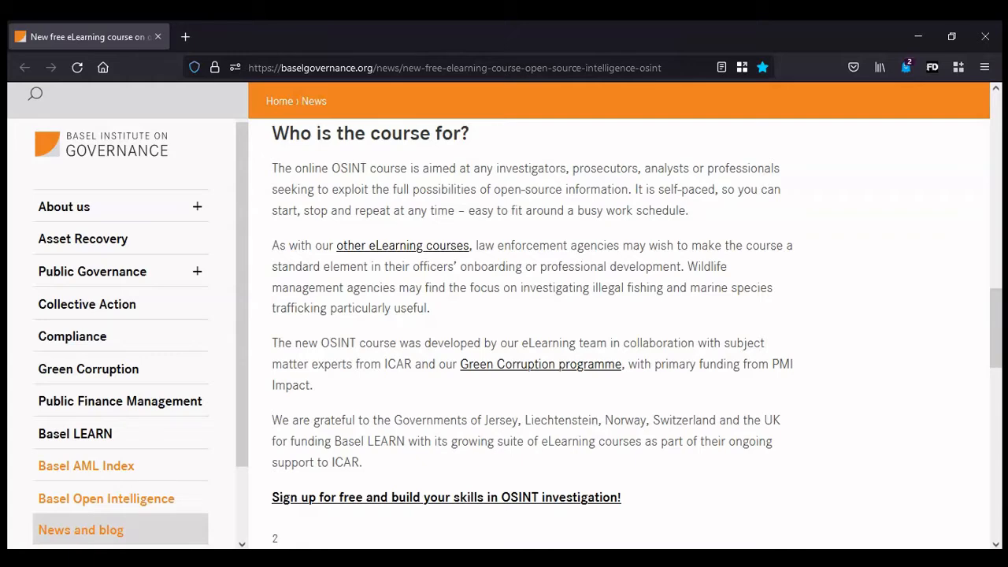
Open the OSINT course on Basel LEARN and scroll its sessions down to Certificate and back
click(445, 497)
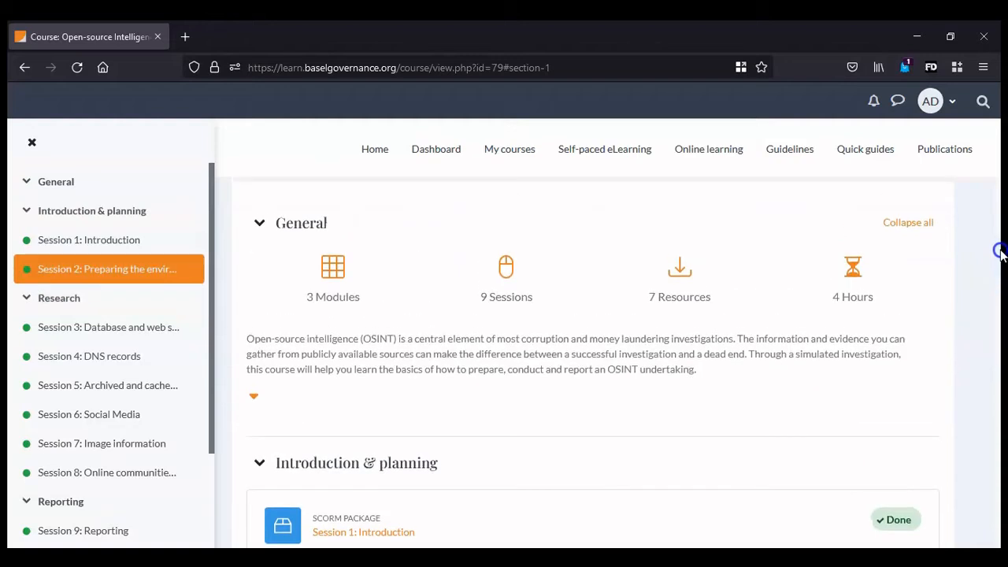
scroll(down, 3)
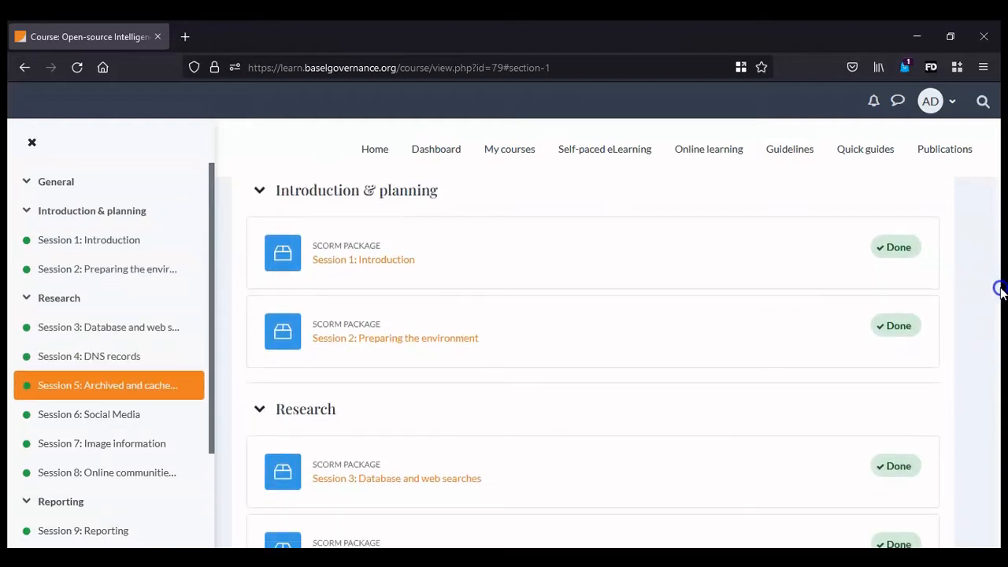
scroll(down, 3)
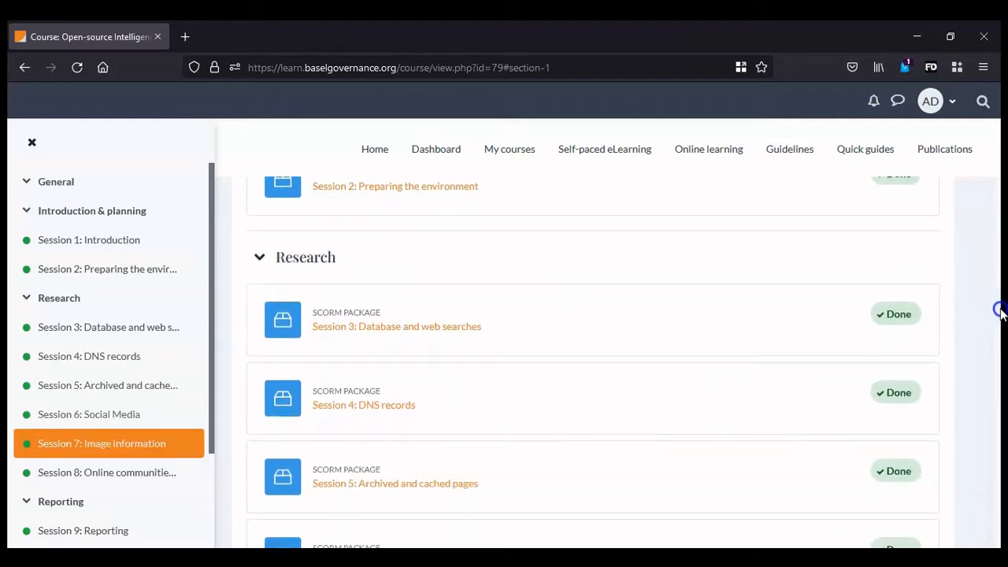
scroll(down, 3)
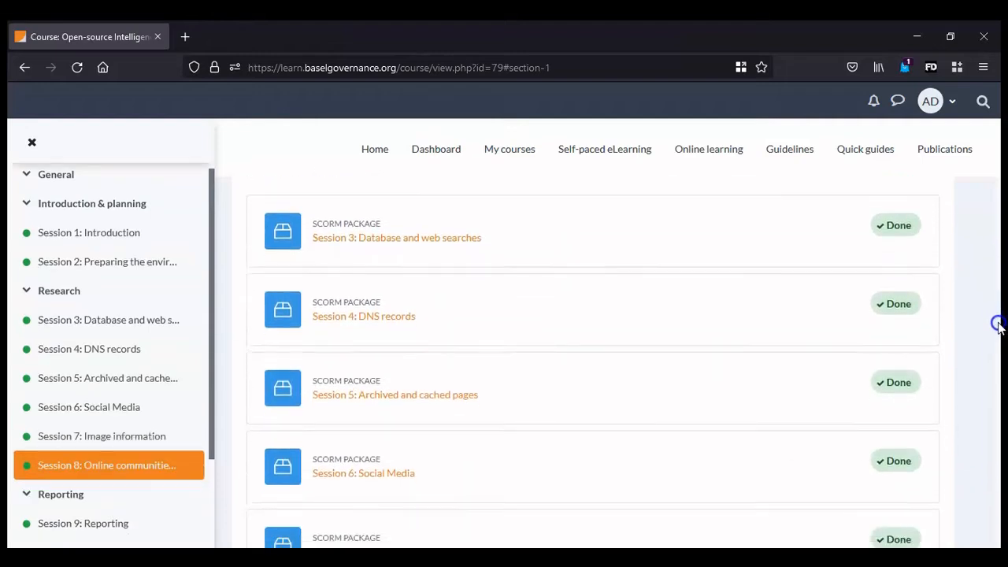
scroll(down, 3)
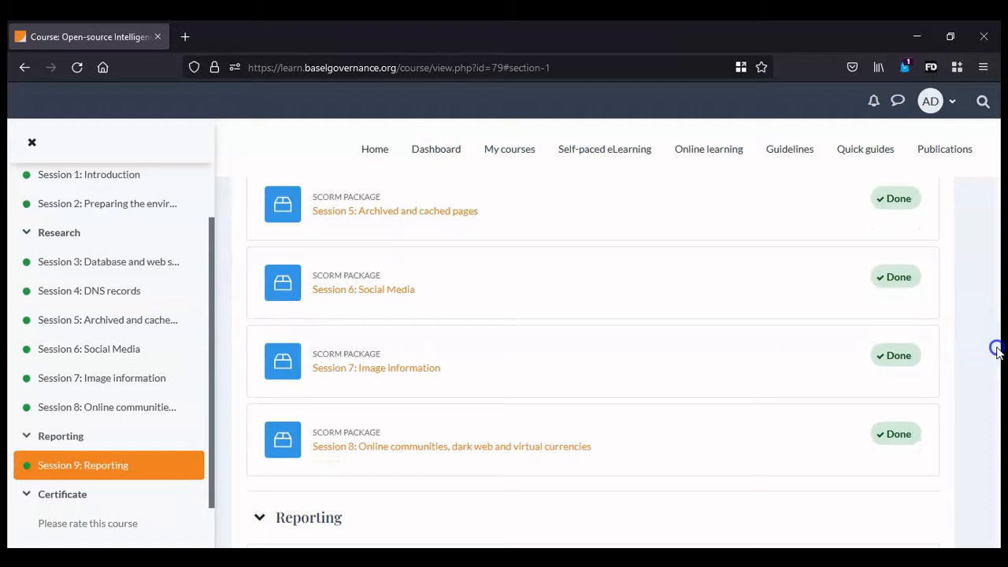
scroll(down, 3)
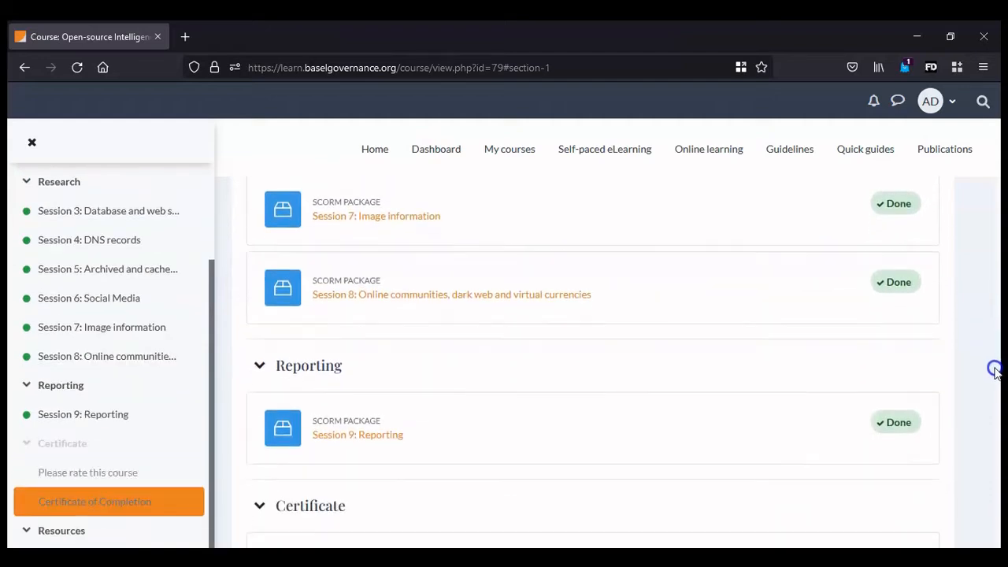
scroll(down, 3)
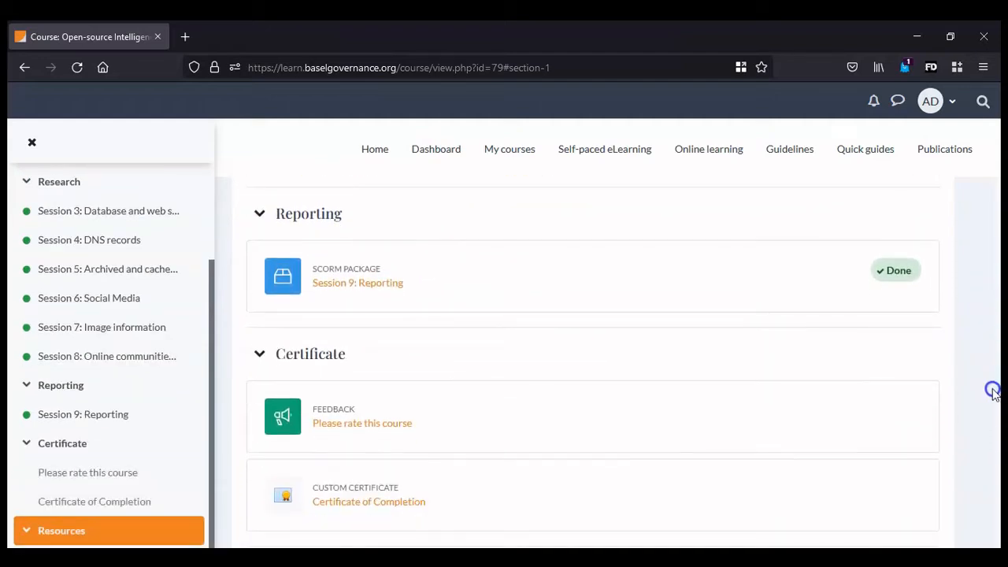
scroll(up, 3)
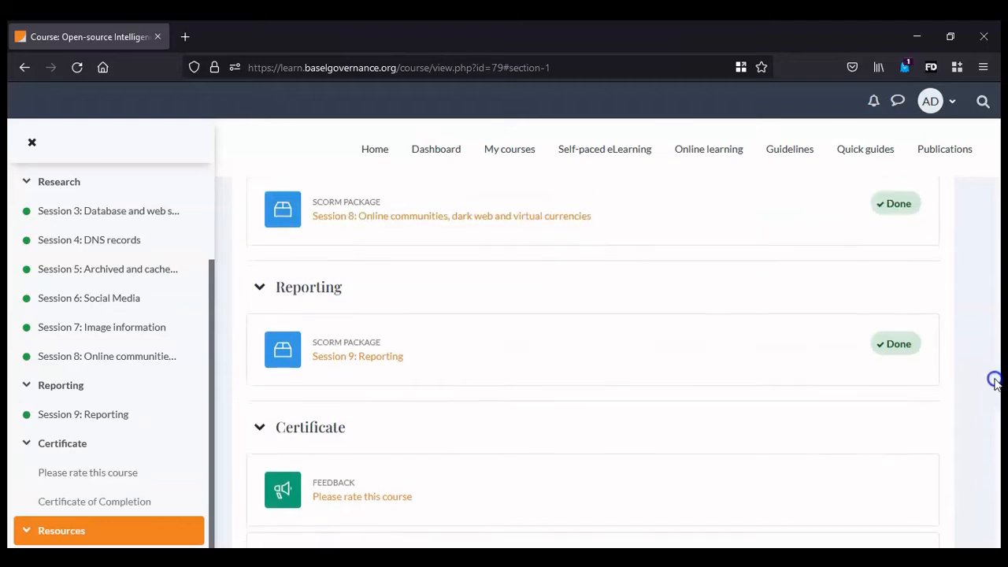
scroll(up, 3)
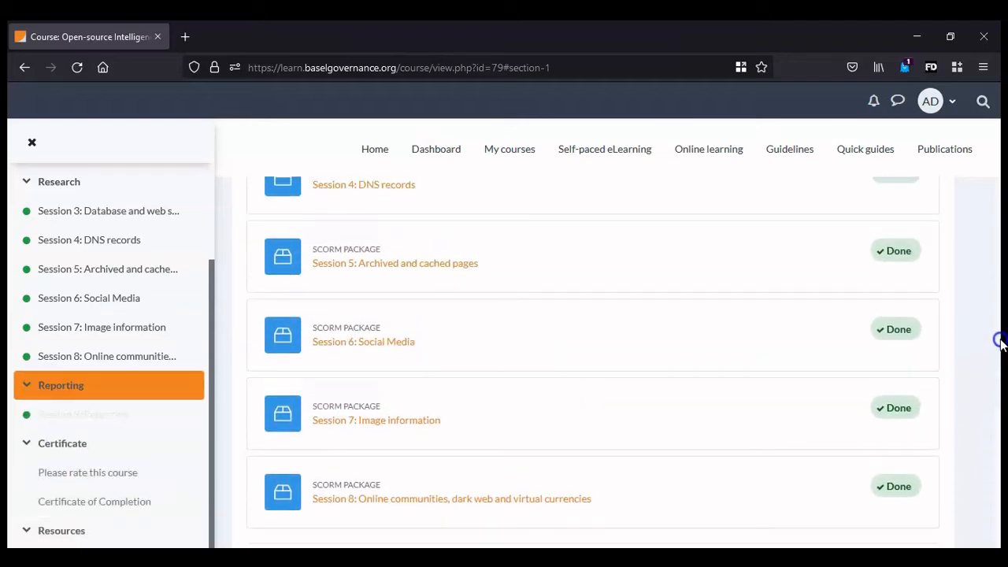
scroll(up, 3)
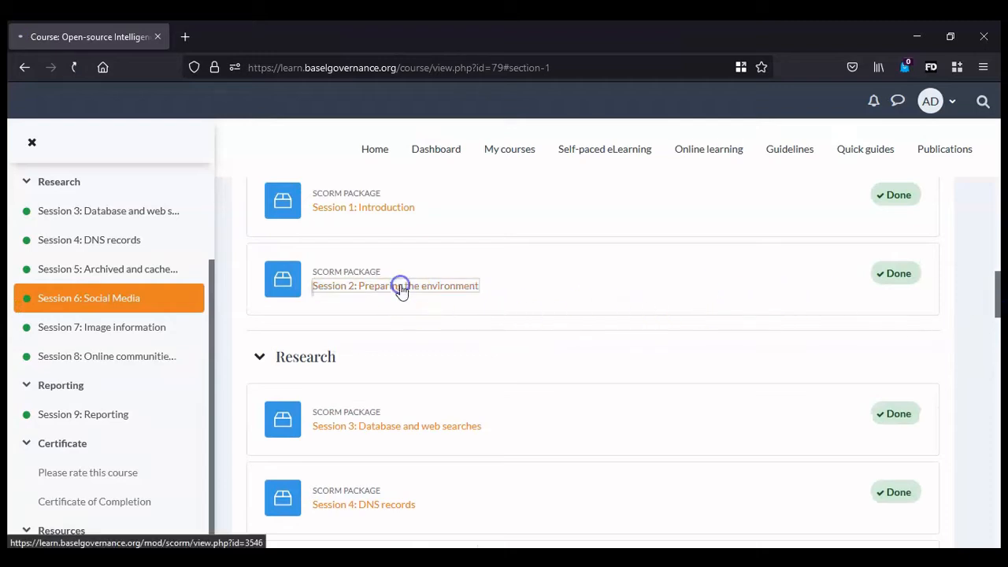
Open 'Session 2: Preparing the environment' and page through to slide 6/21, 'Advantages of a VM'
click(394, 285)
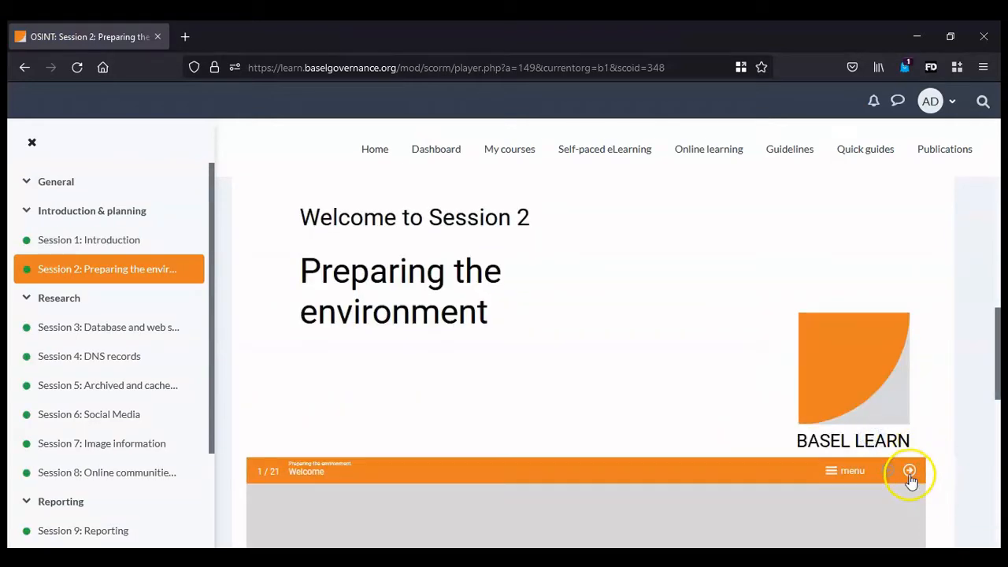
click(909, 471)
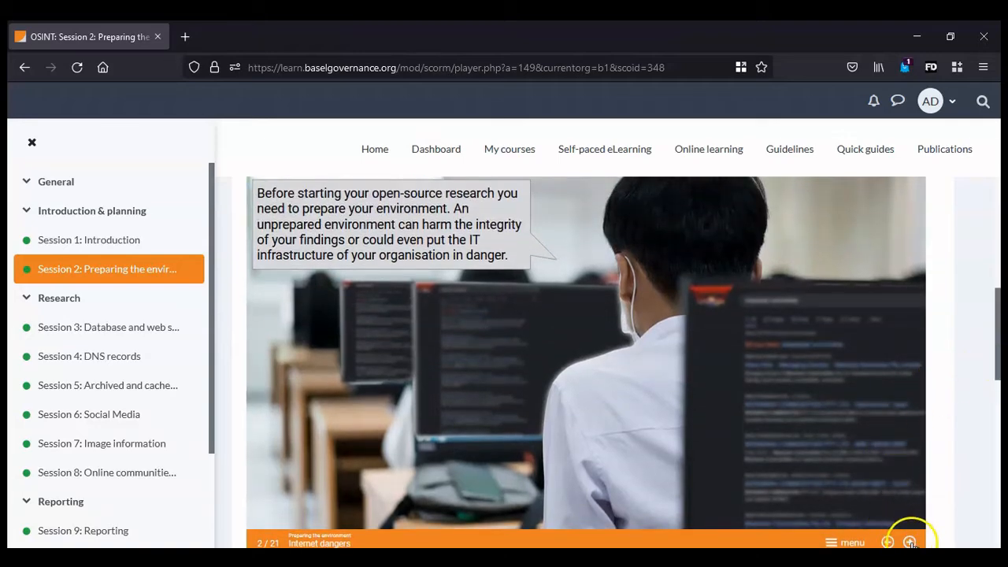
click(910, 542)
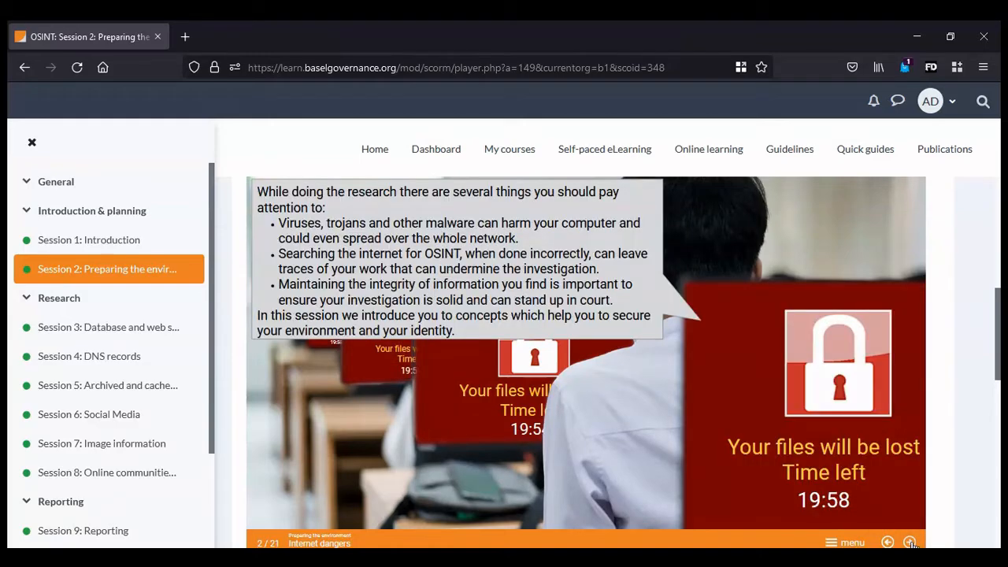
click(911, 541)
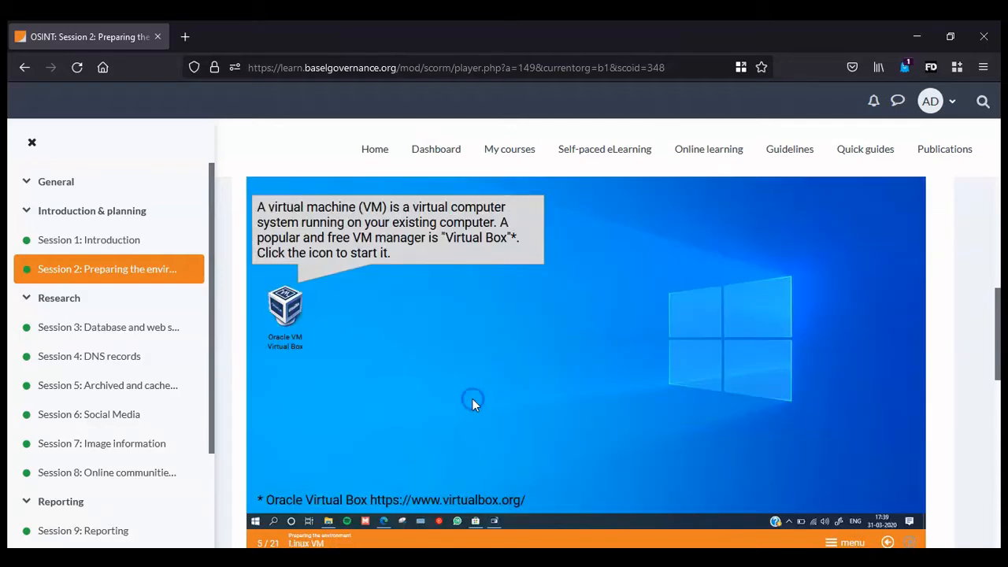
click(284, 307)
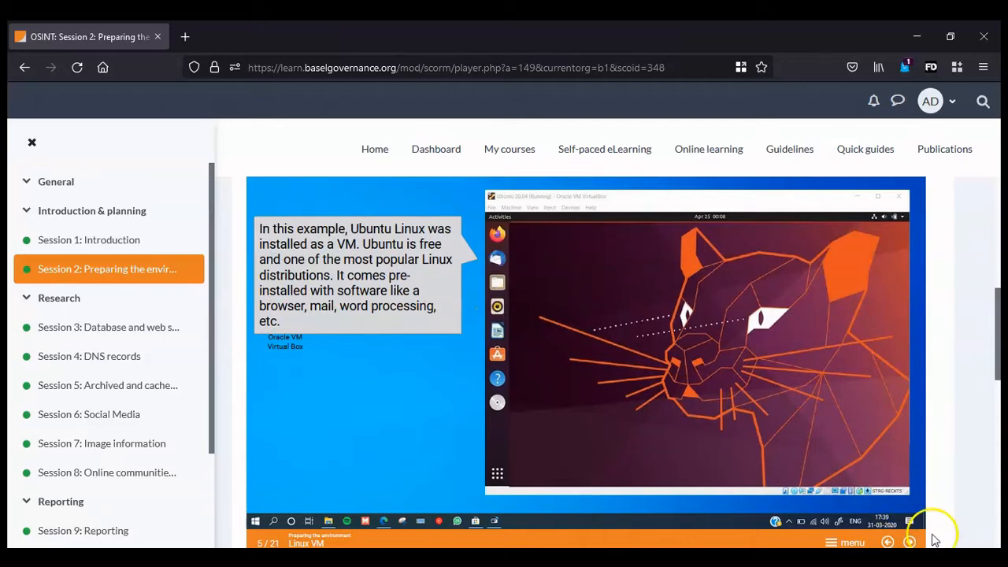
click(909, 542)
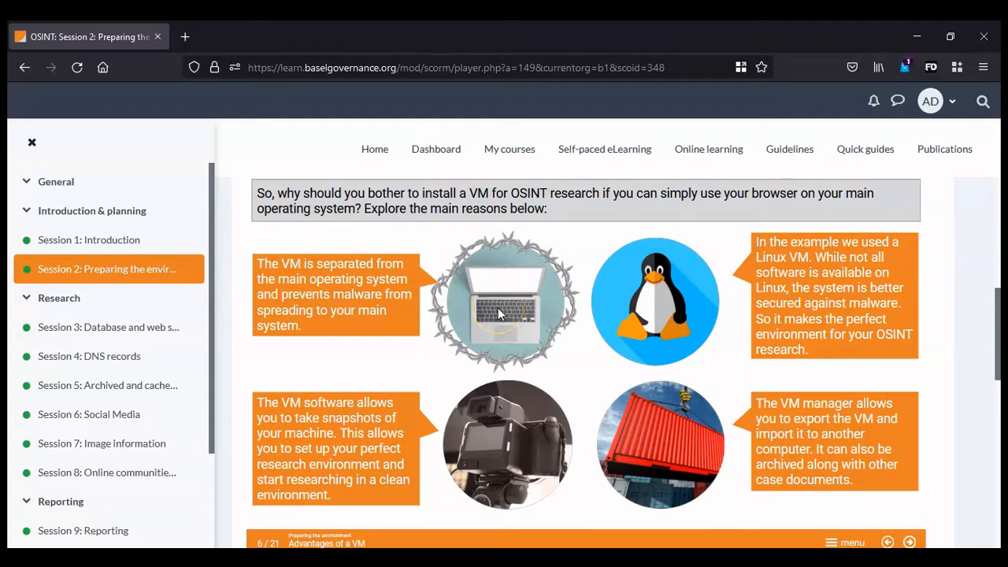
mouse_move(371, 407)
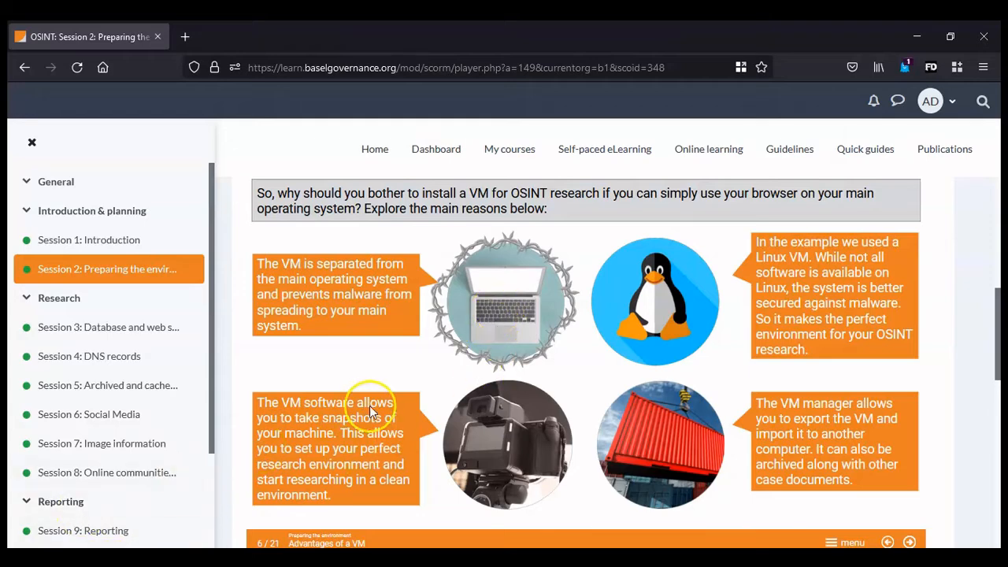
mouse_move(374, 409)
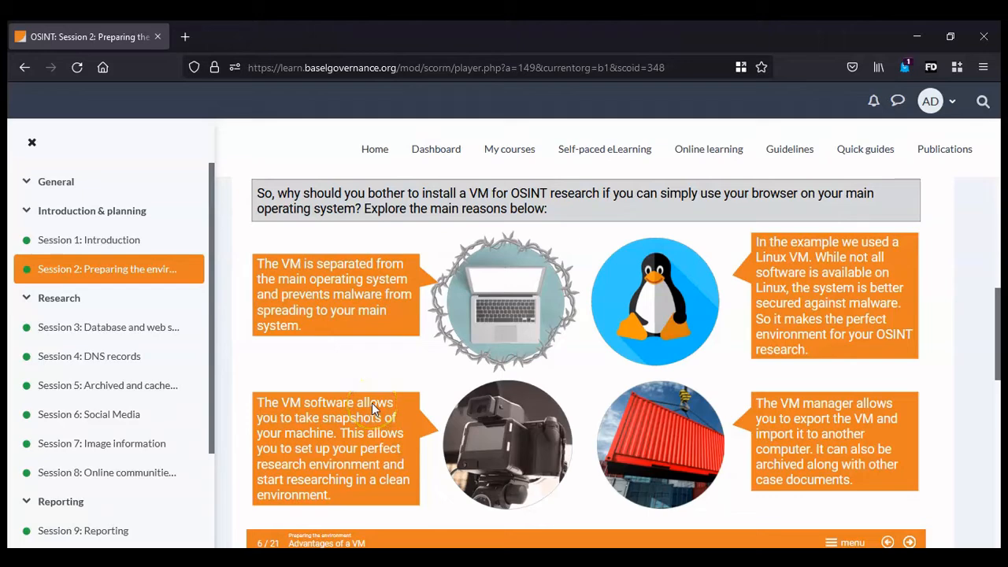
mouse_move(425, 331)
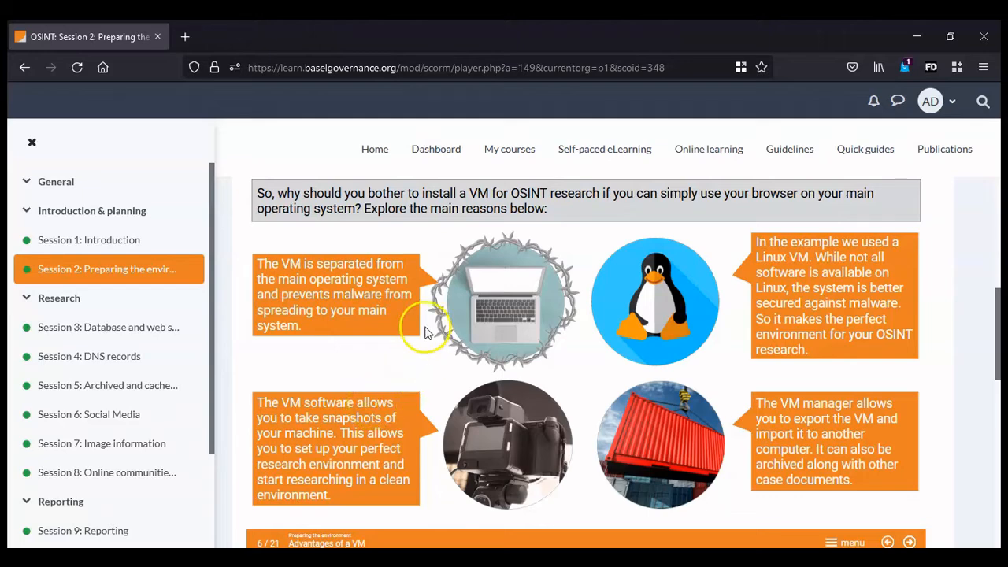
scroll(up, 3)
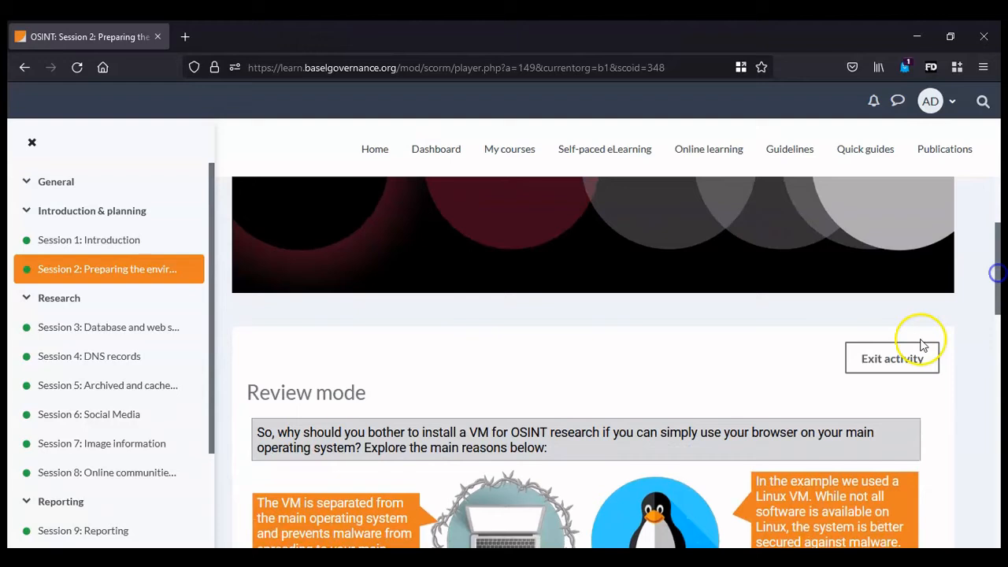
Exit the Session 2 activity and scroll the course page down to Session 9 under Reporting
click(891, 358)
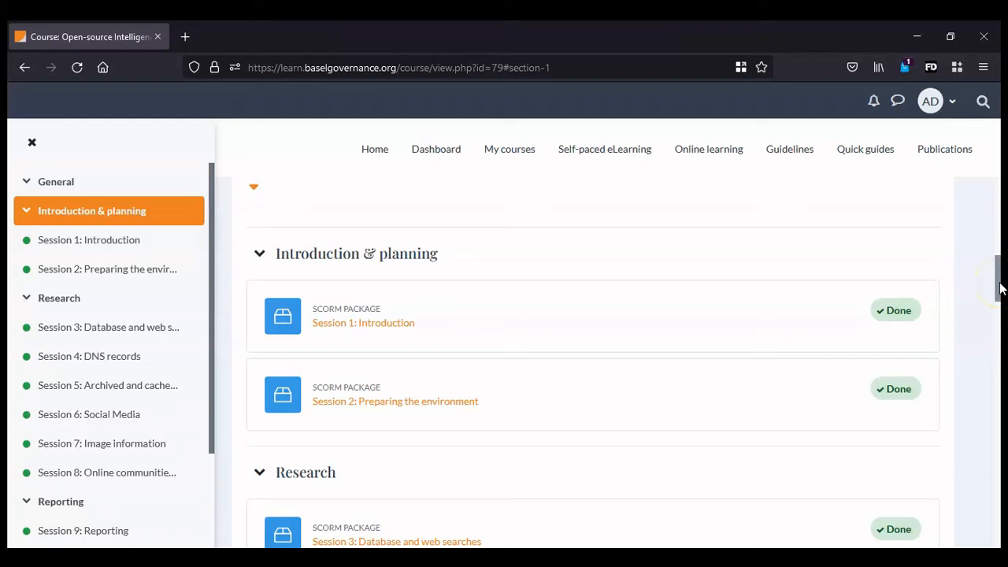
scroll(down, 3)
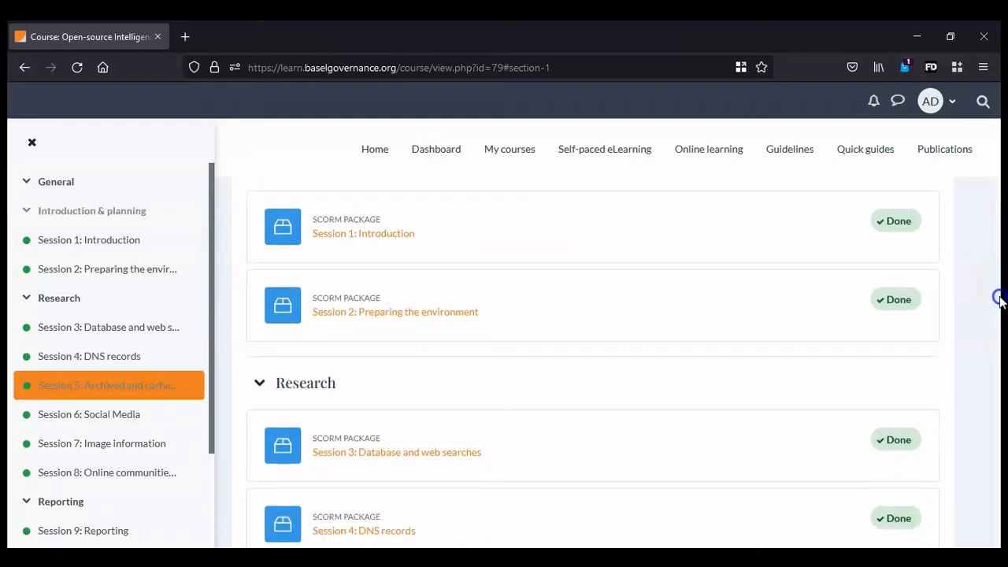
scroll(down, 3)
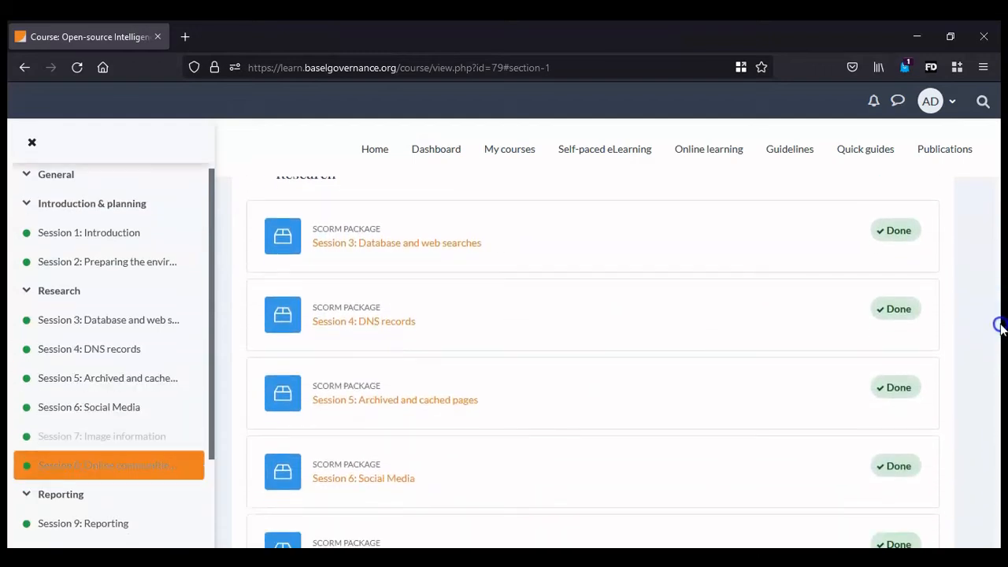
scroll(down, 3)
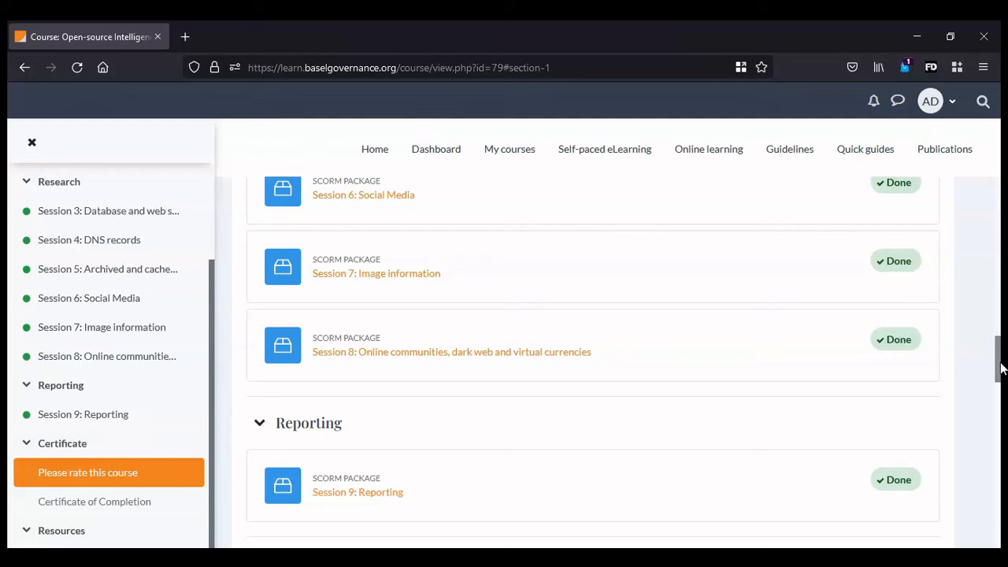
Scroll down to 'Please rate this course' and 'Certificate of Completion' under Certificate
scroll(down, 3)
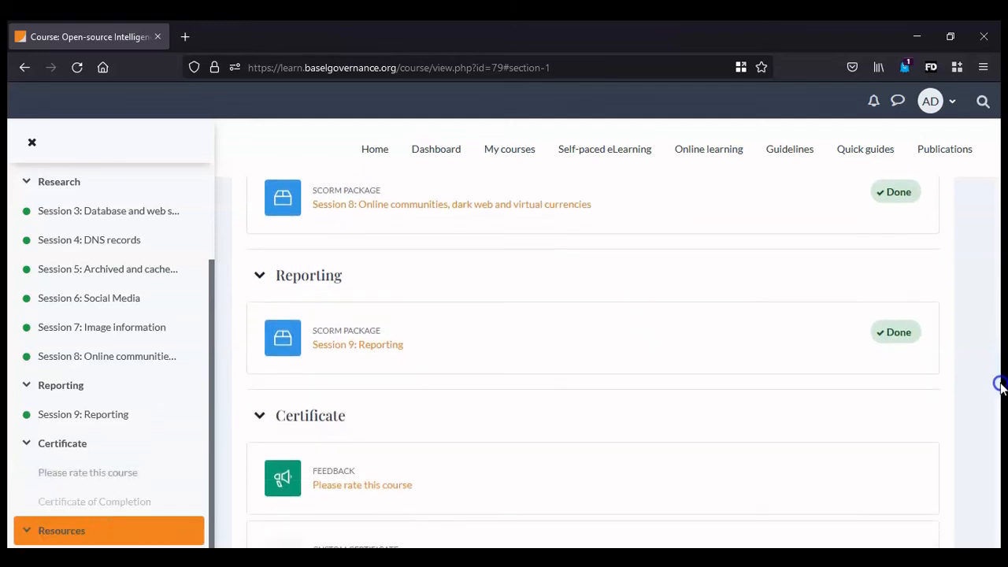
scroll(down, 3)
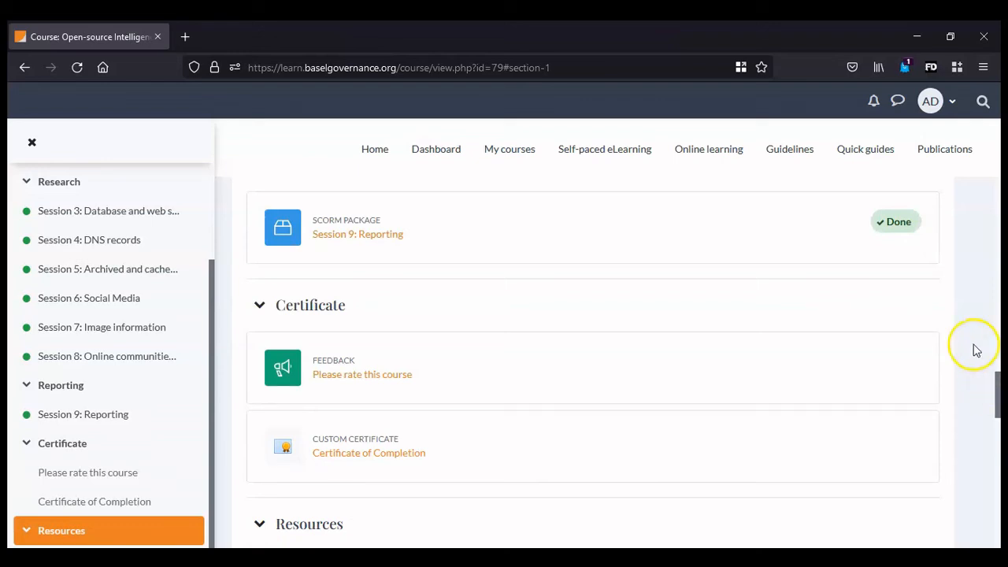
mouse_move(971, 340)
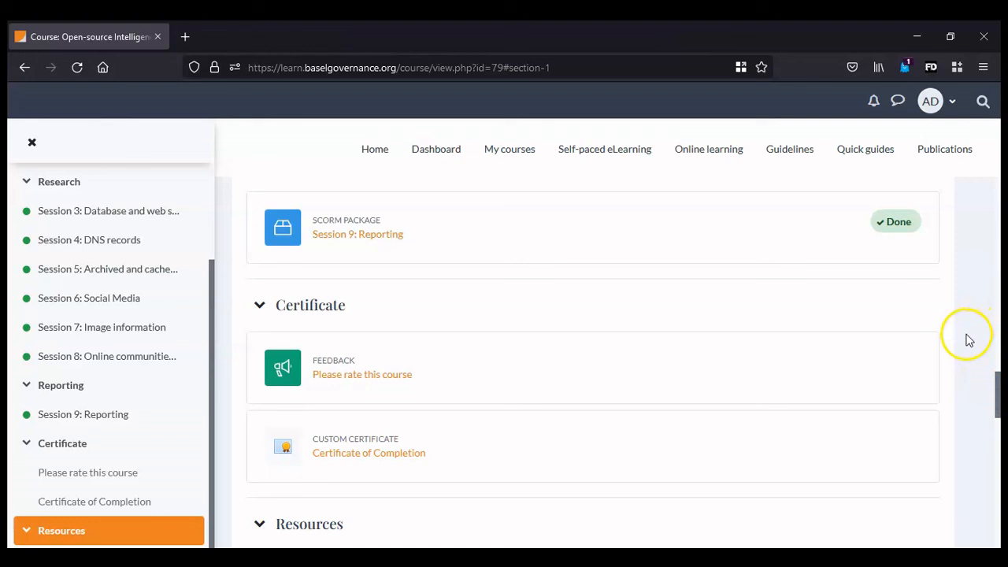
mouse_move(965, 340)
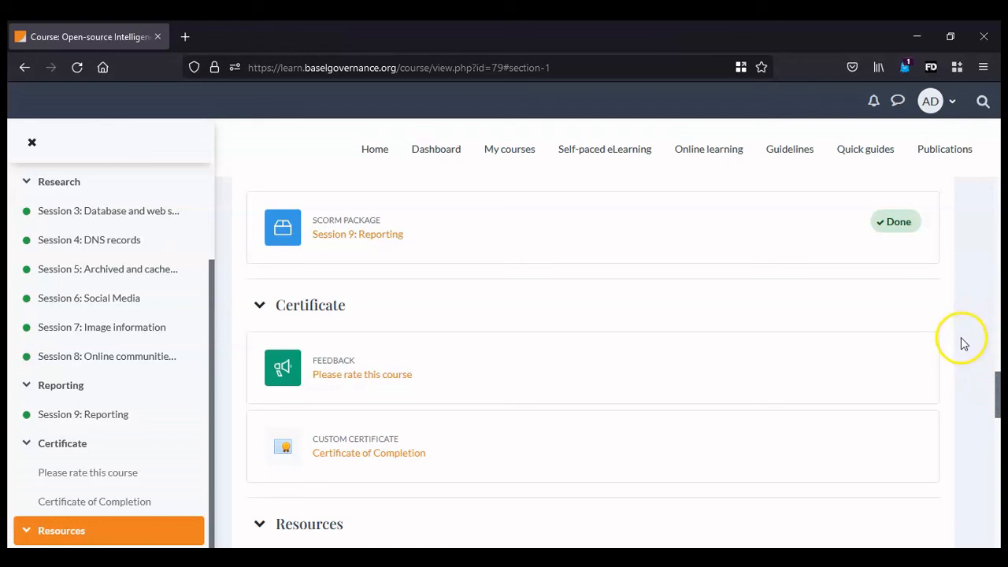
mouse_move(960, 344)
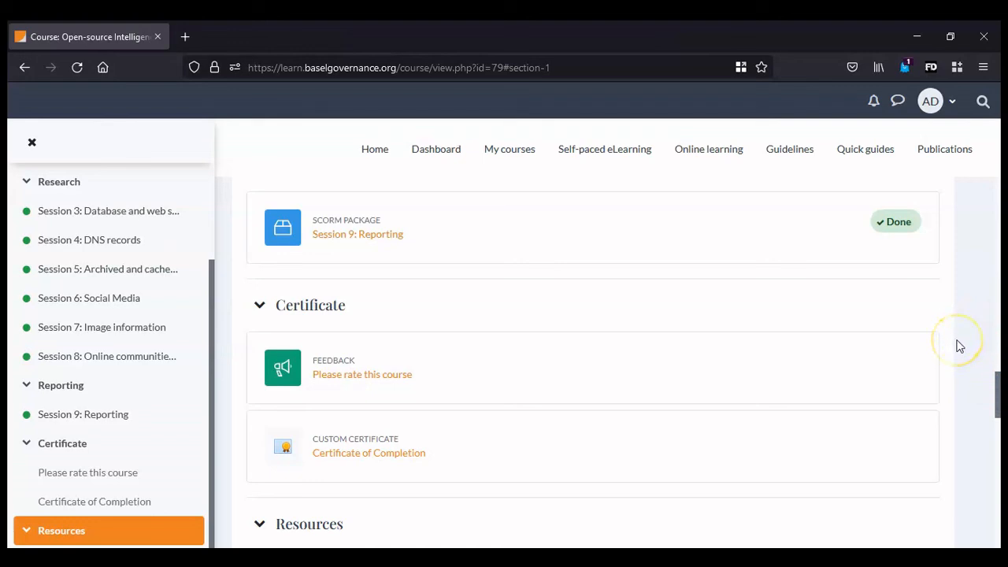
mouse_move(959, 346)
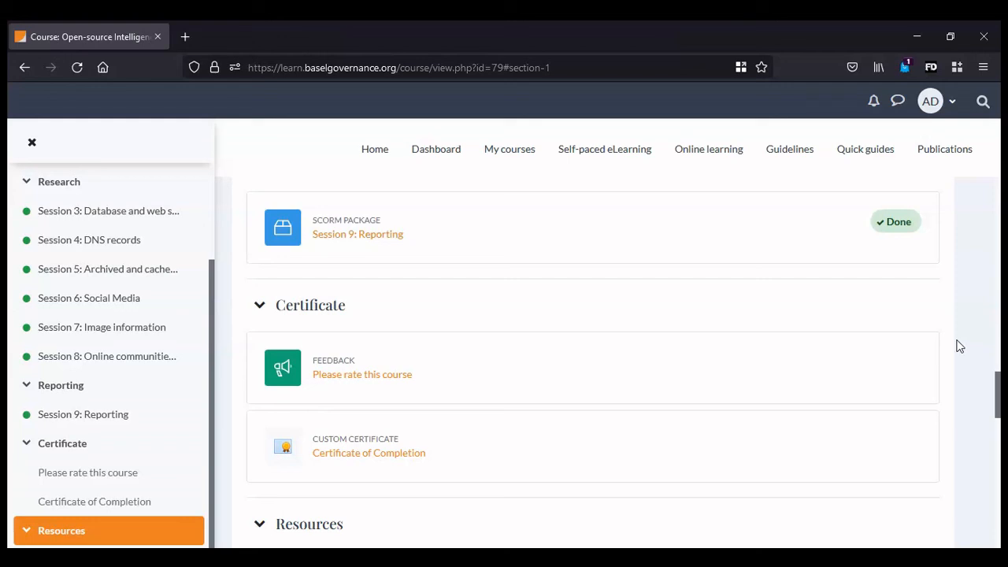
mouse_move(957, 349)
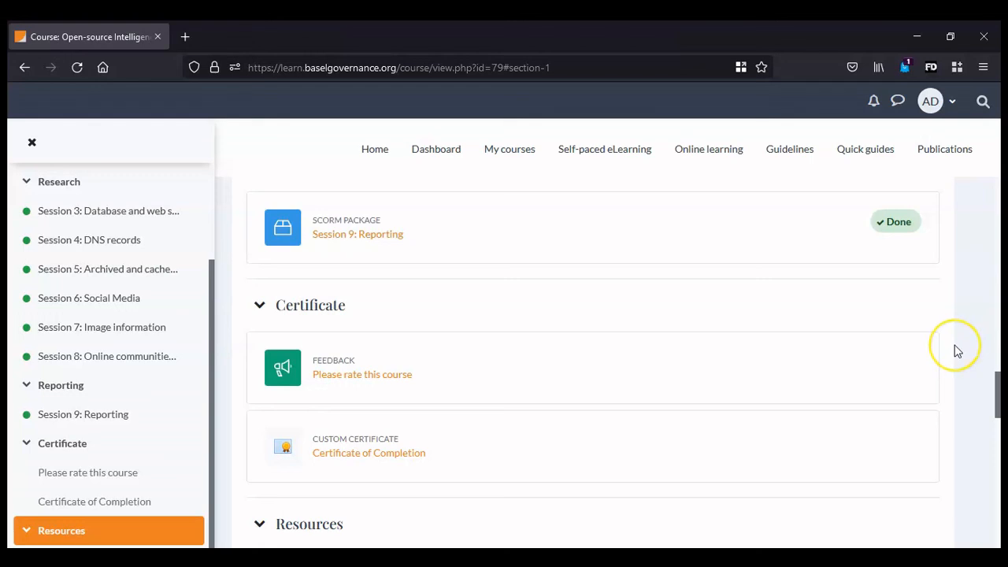
mouse_move(957, 350)
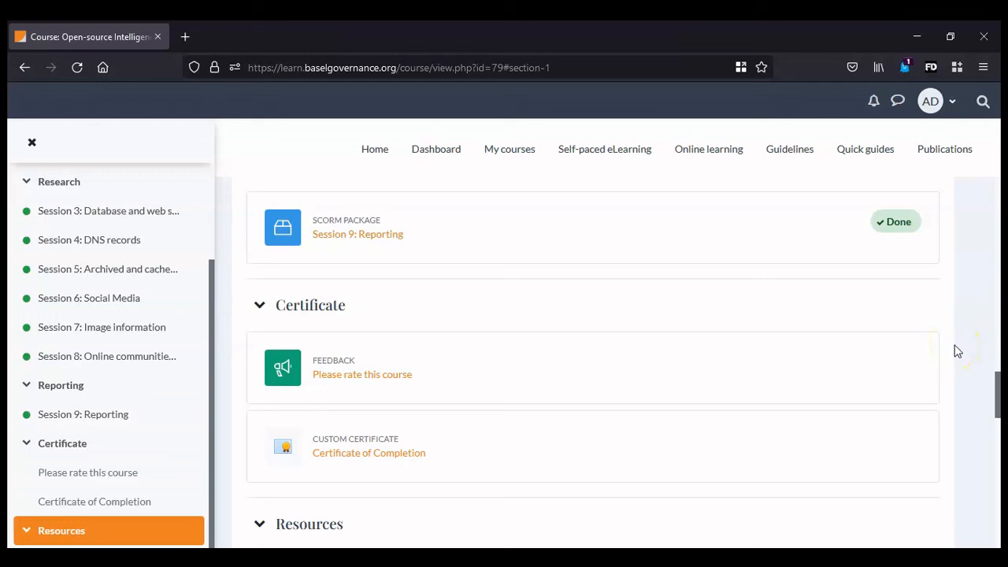